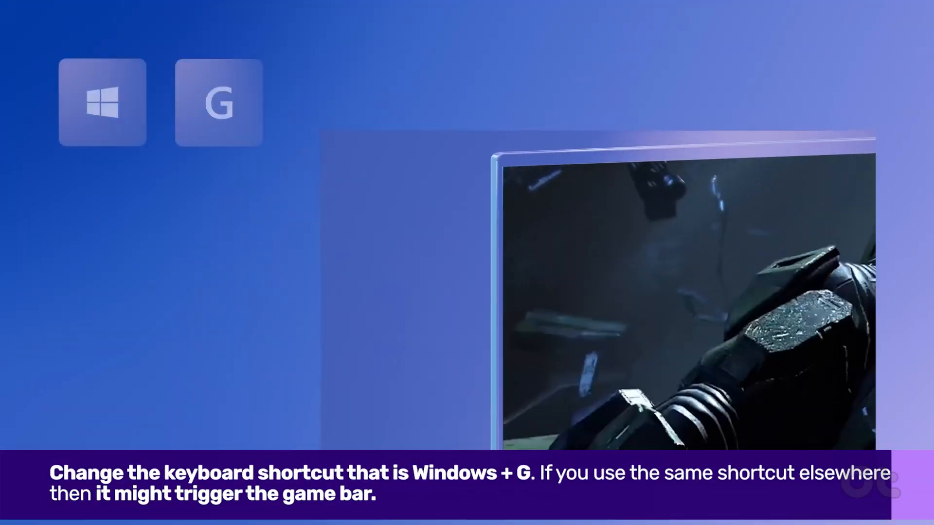
# Bring up the Xbox Game Bar overlay with Win+G, then dismiss it to the desktop.
pyautogui.press('Win+G')
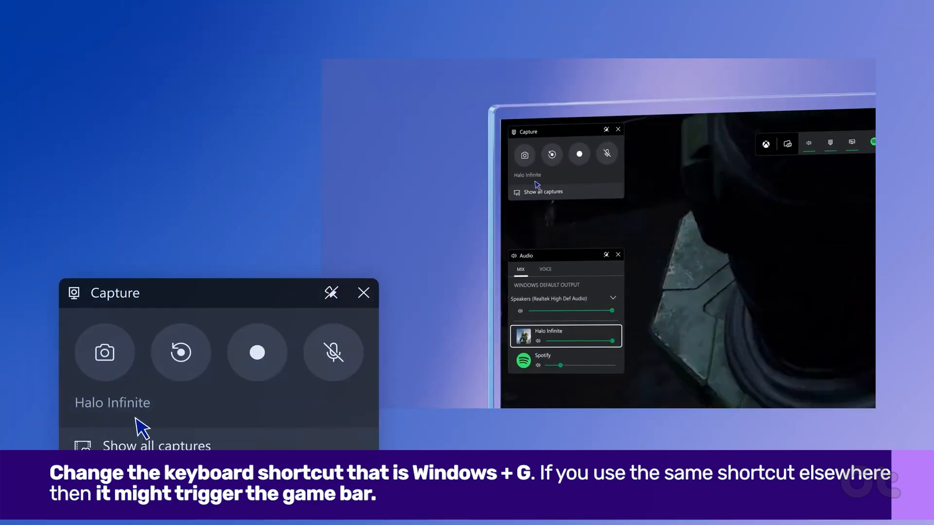
pyautogui.click(104, 353)
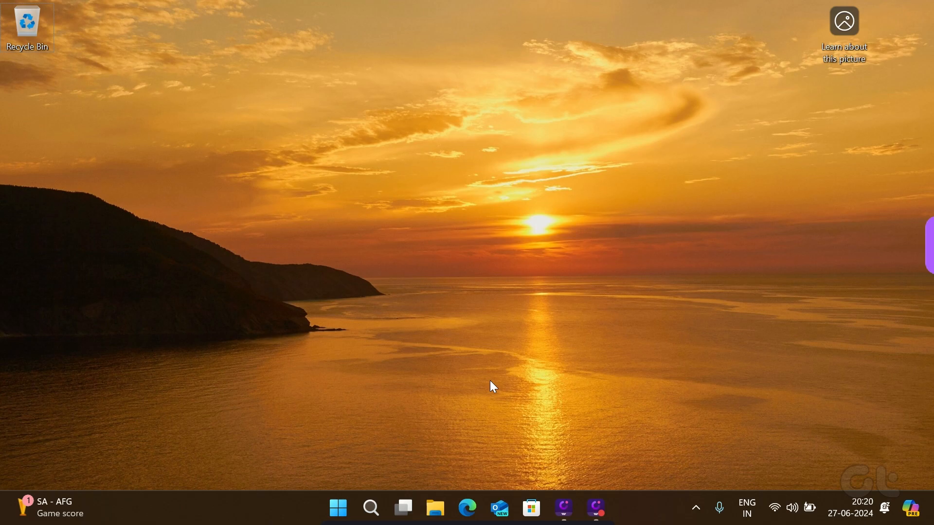
# In Settings > Apps > Installed apps, search 'Game B' and open System components.
pyautogui.click(611, 508)
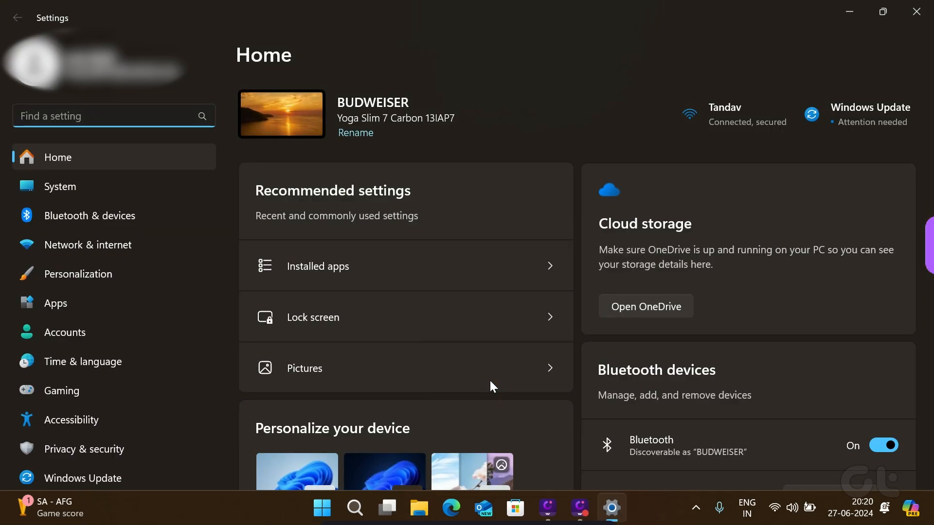
pyautogui.click(55, 303)
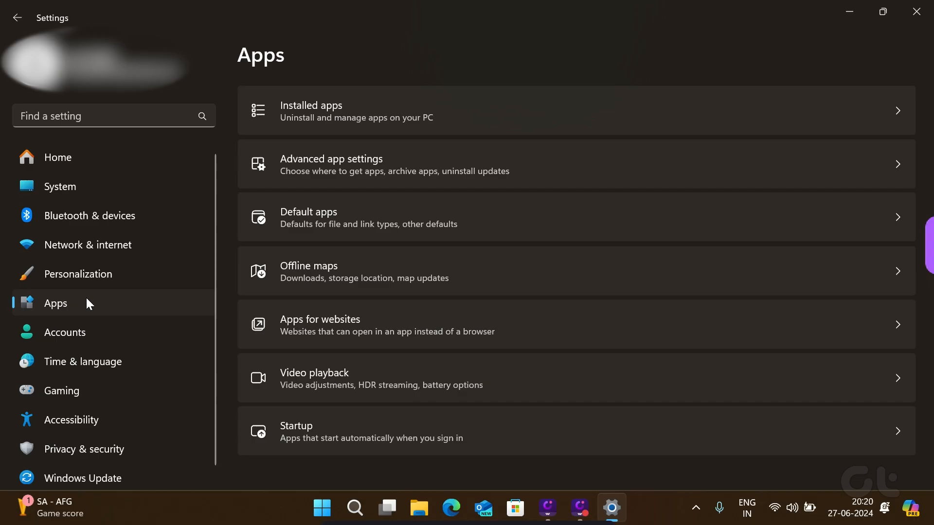
pyautogui.click(574, 116)
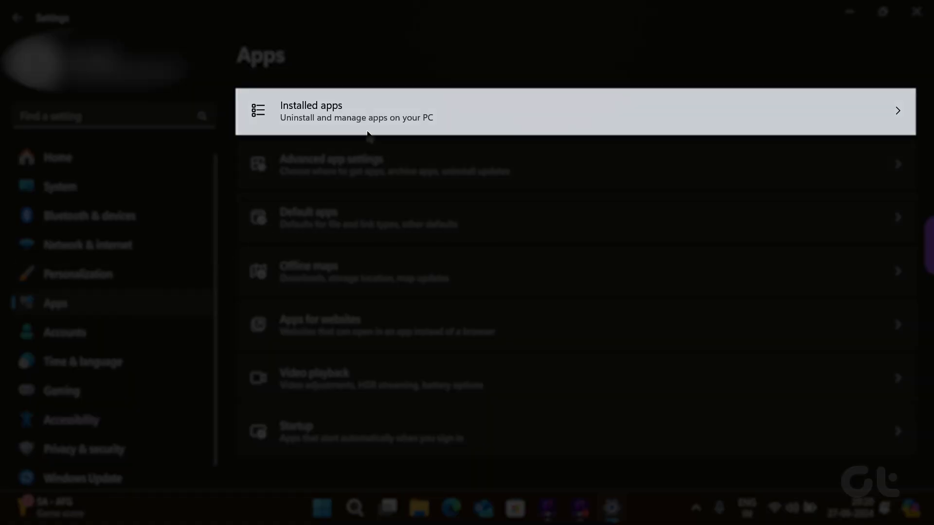
pyautogui.click(369, 112)
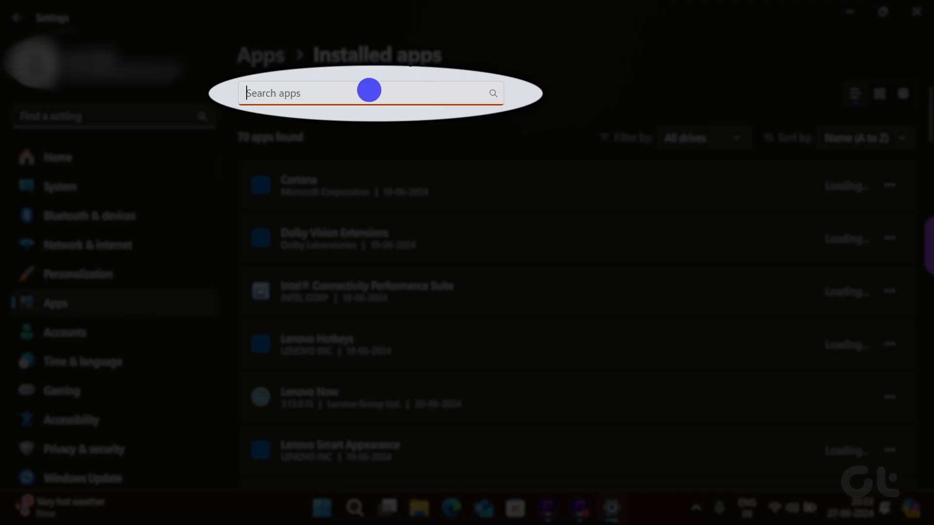
pyautogui.write('Game B')
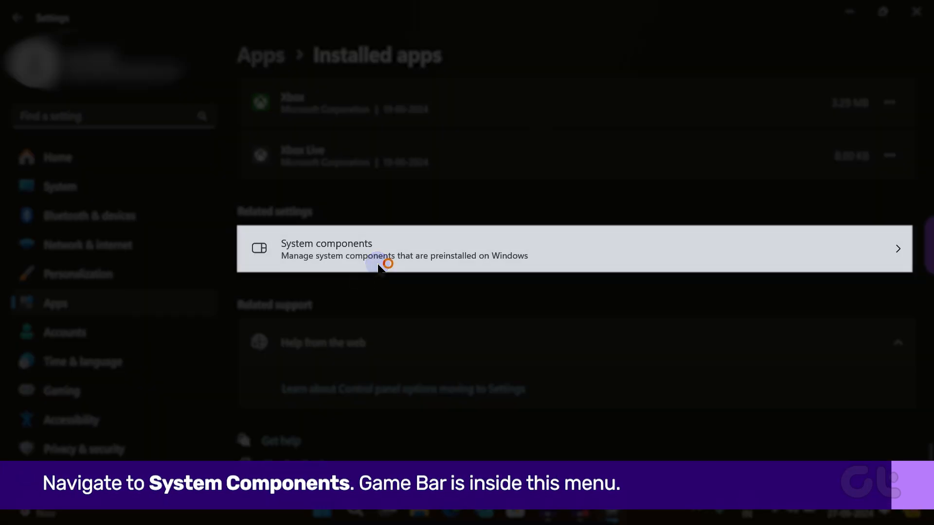
pyautogui.click(376, 248)
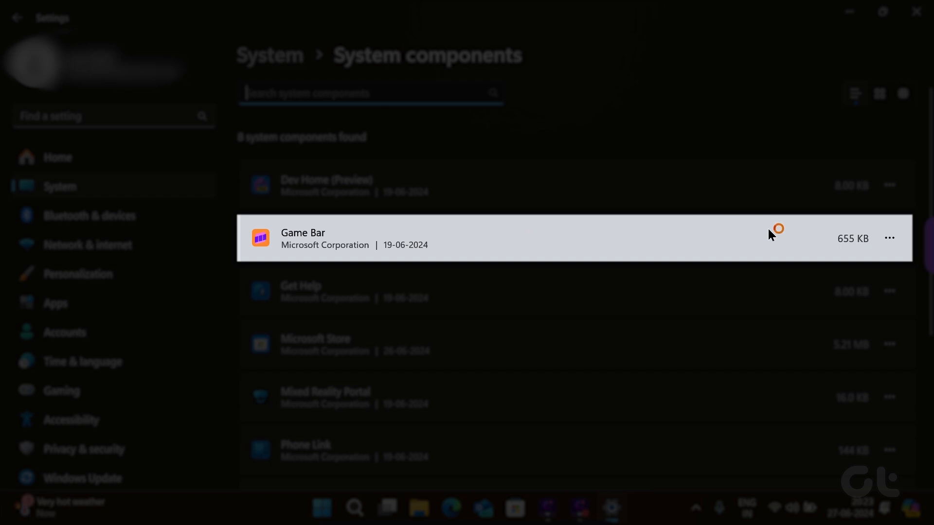
# On Game Bar's component page, set background running to Never and click Terminate.
pyautogui.click(889, 238)
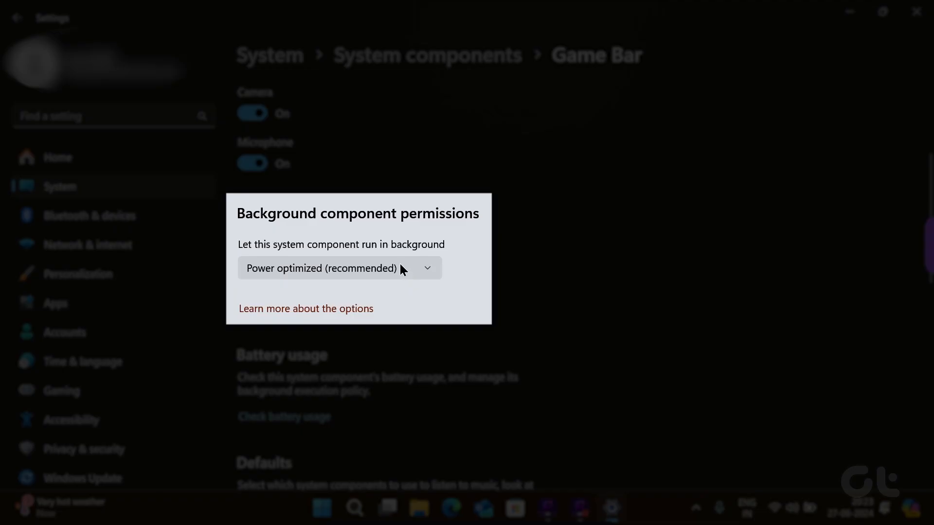
pyautogui.click(340, 268)
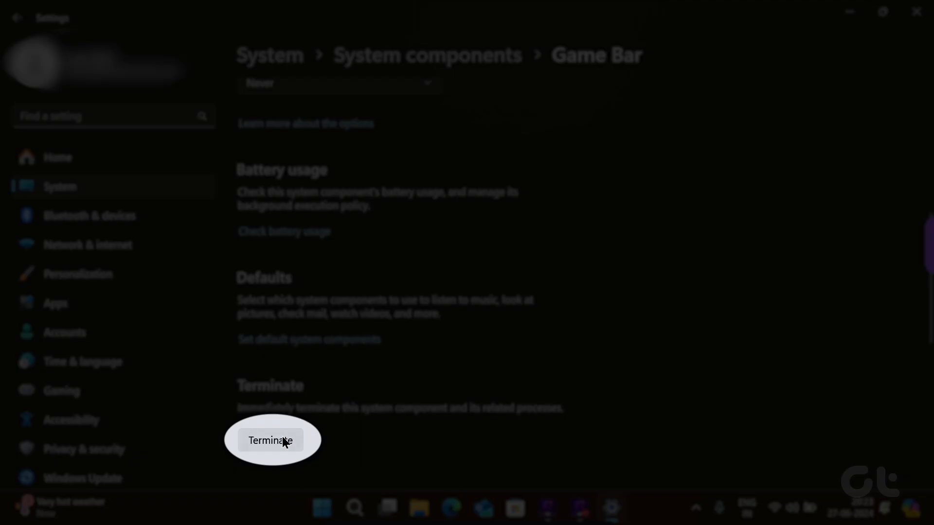
pyautogui.click(279, 441)
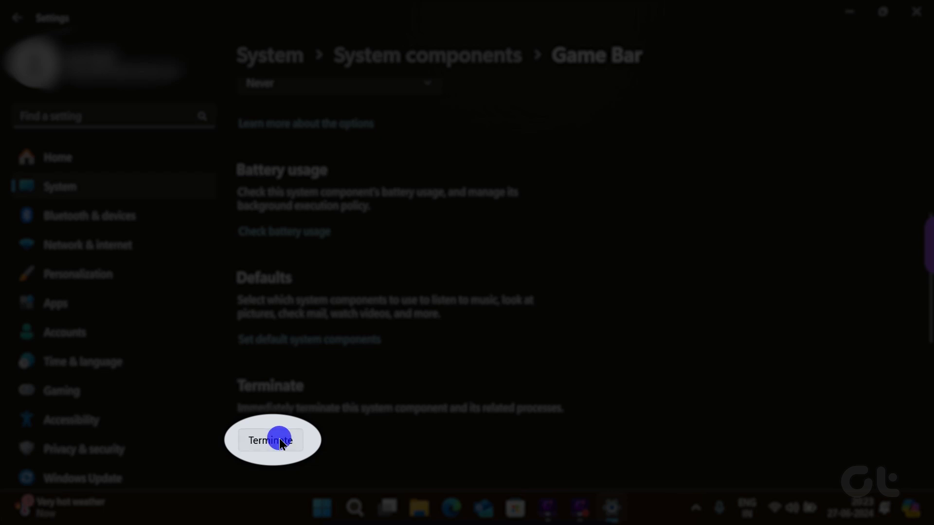